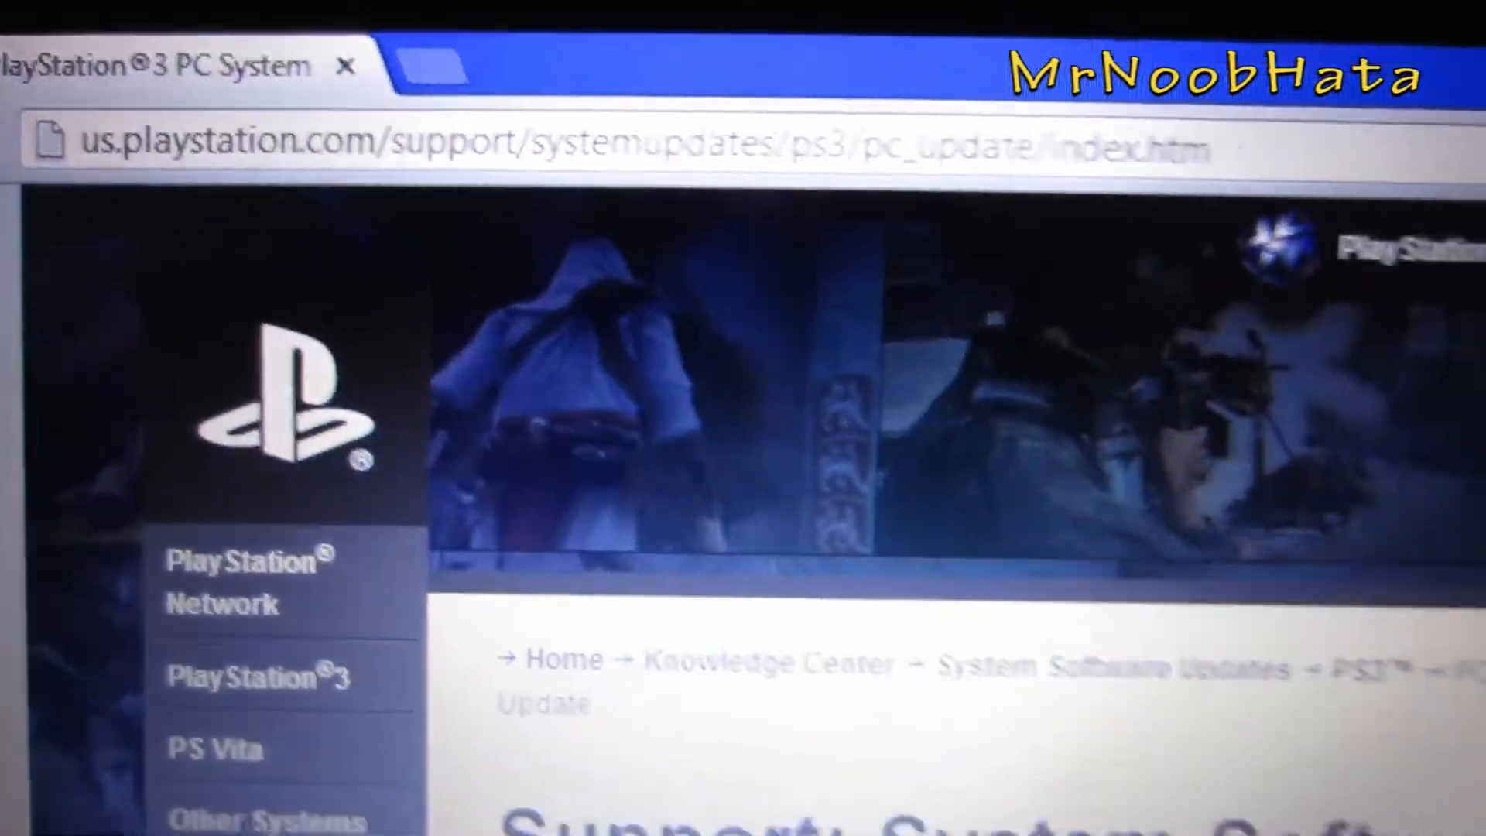
Download PS3UPDAT.PUP from the PlayStation PS3 PC update page
scroll("down", 3)
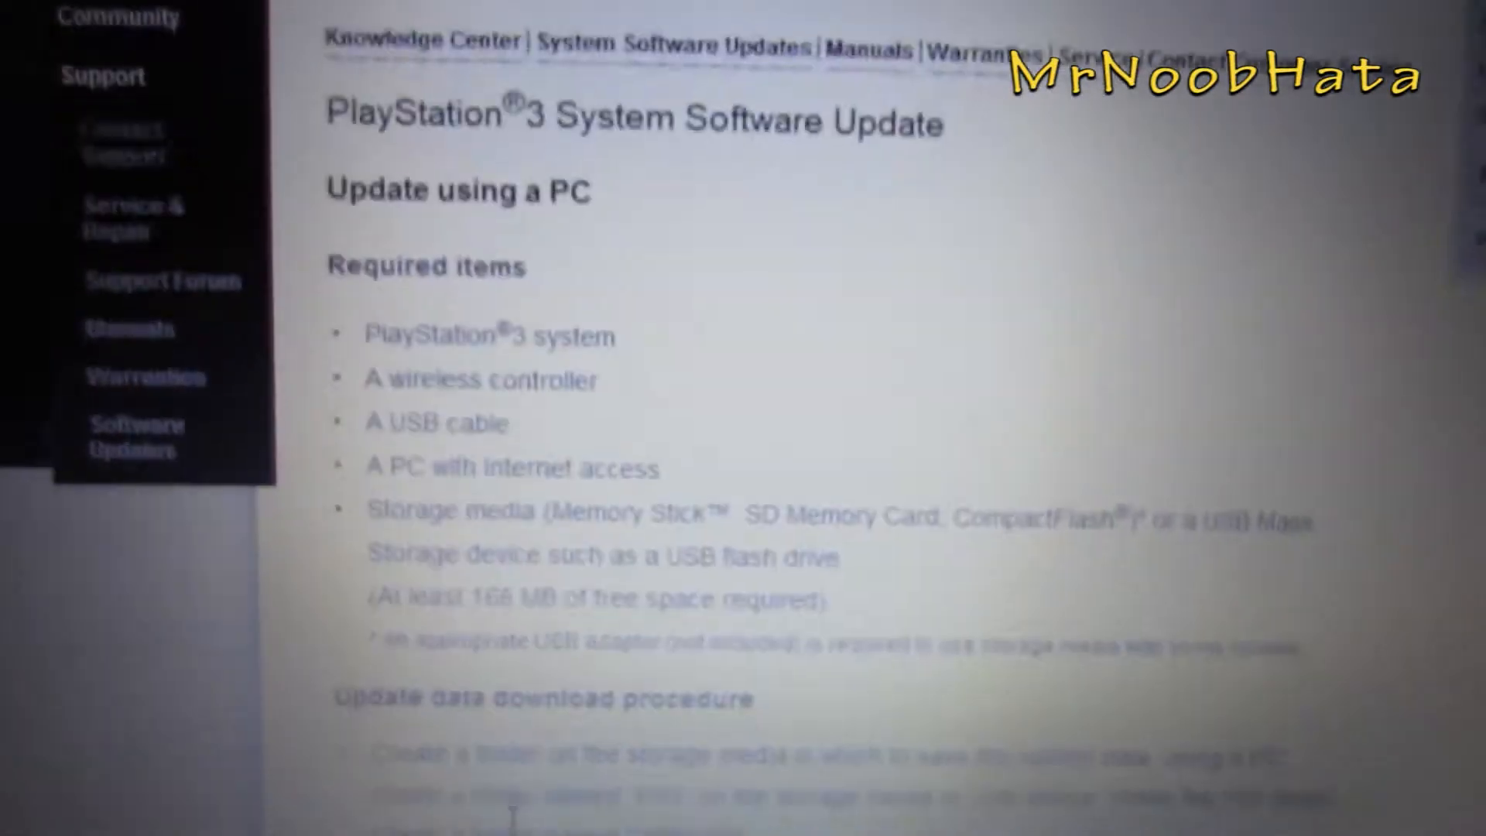
scroll("down", 3)
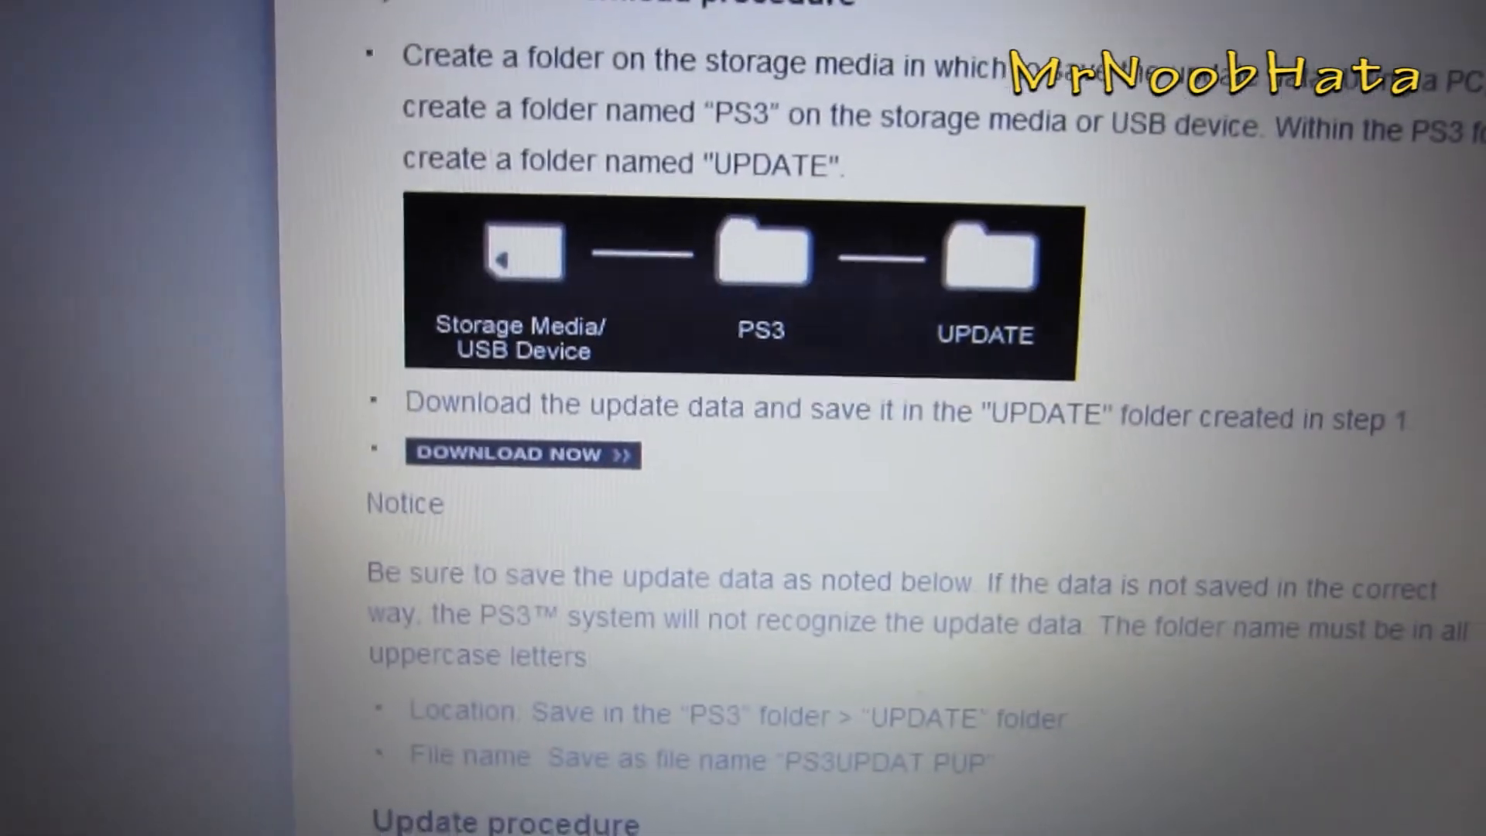
scroll("down", 3)
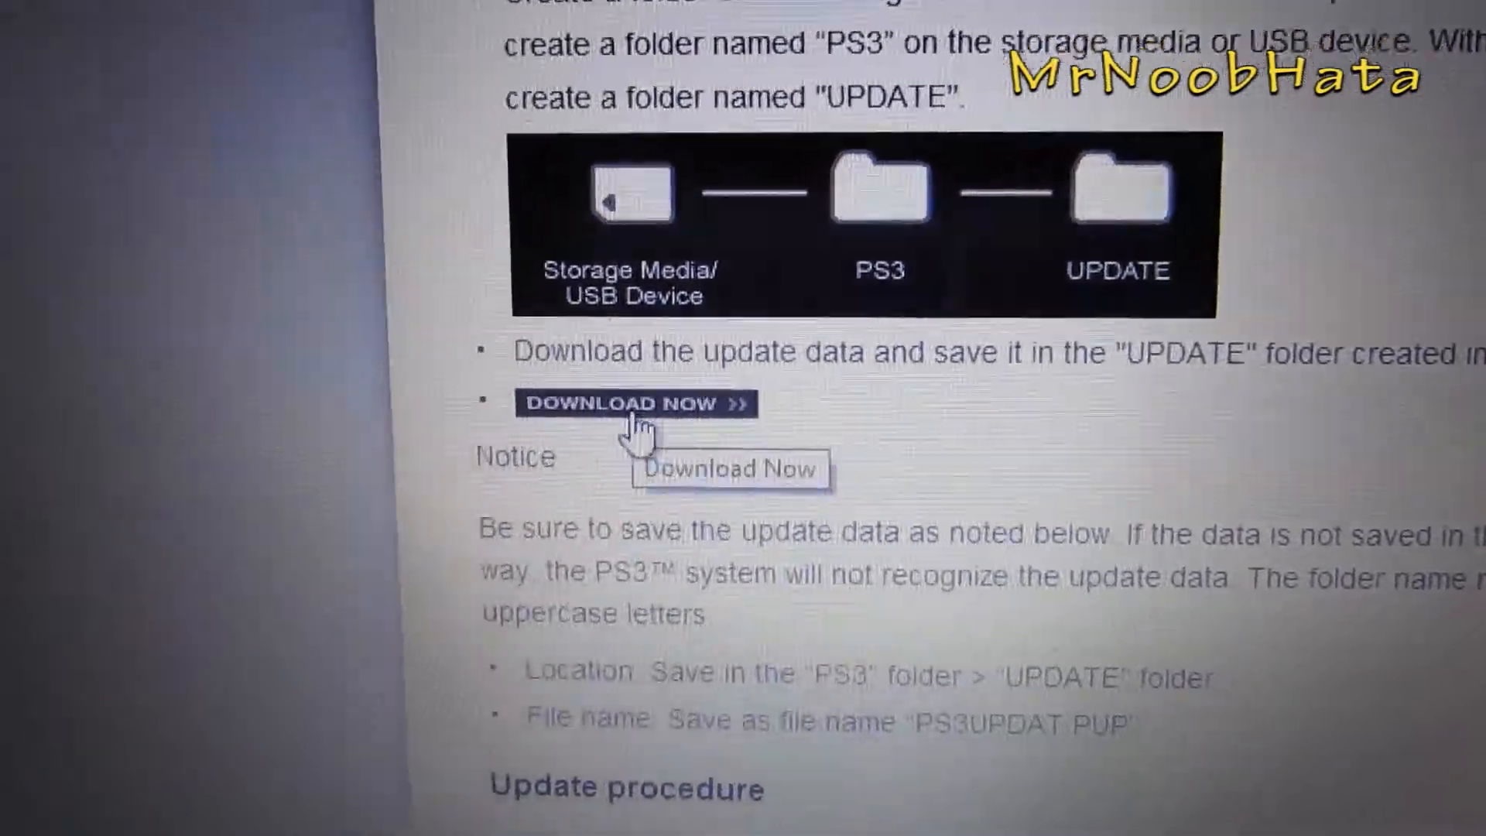
left_click(632, 402)
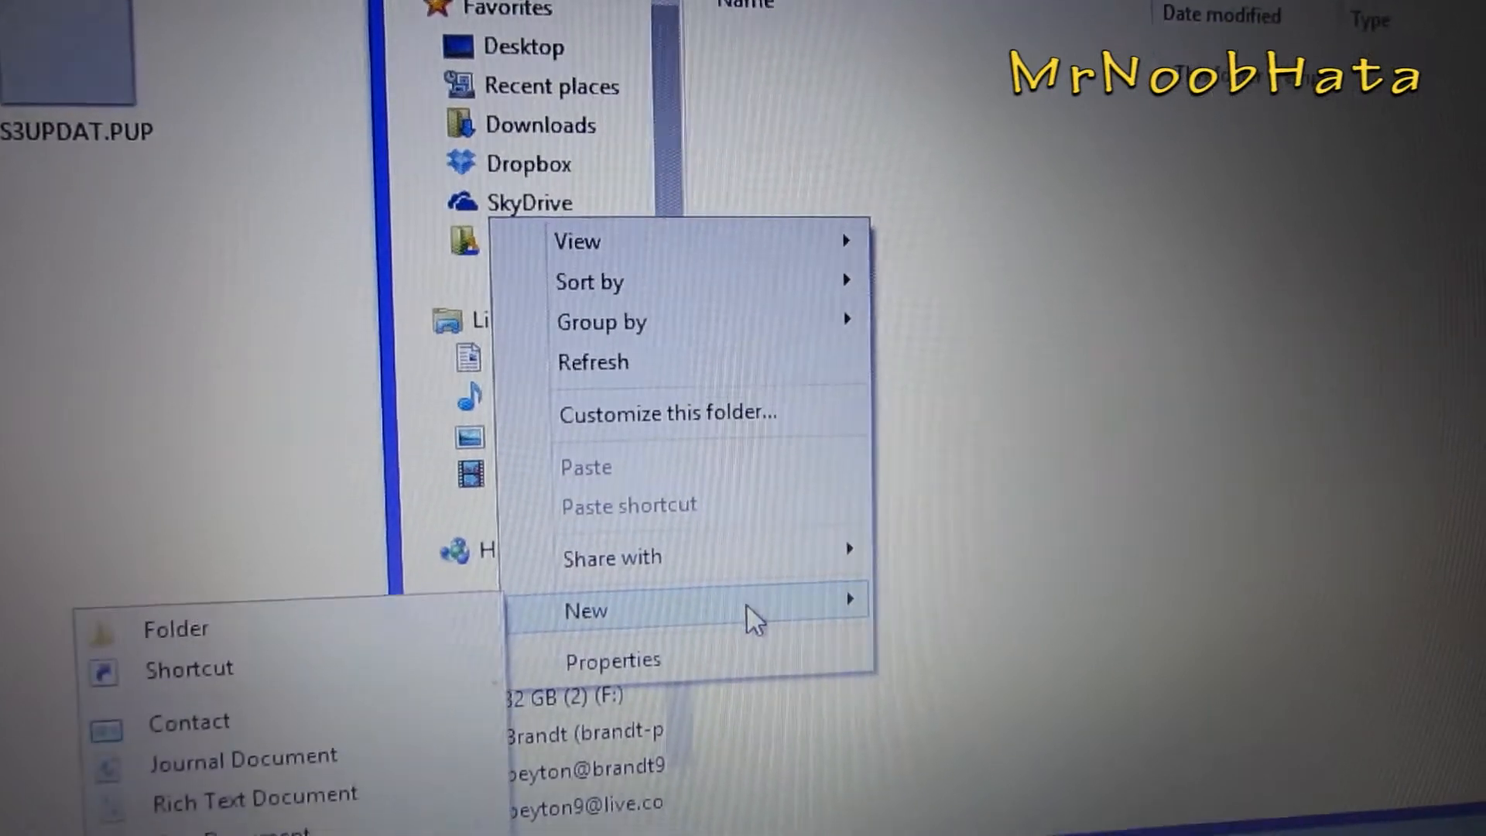
Make a PS3 folder on drive F: and begin an UPDATE folder inside it
left_click(175, 628)
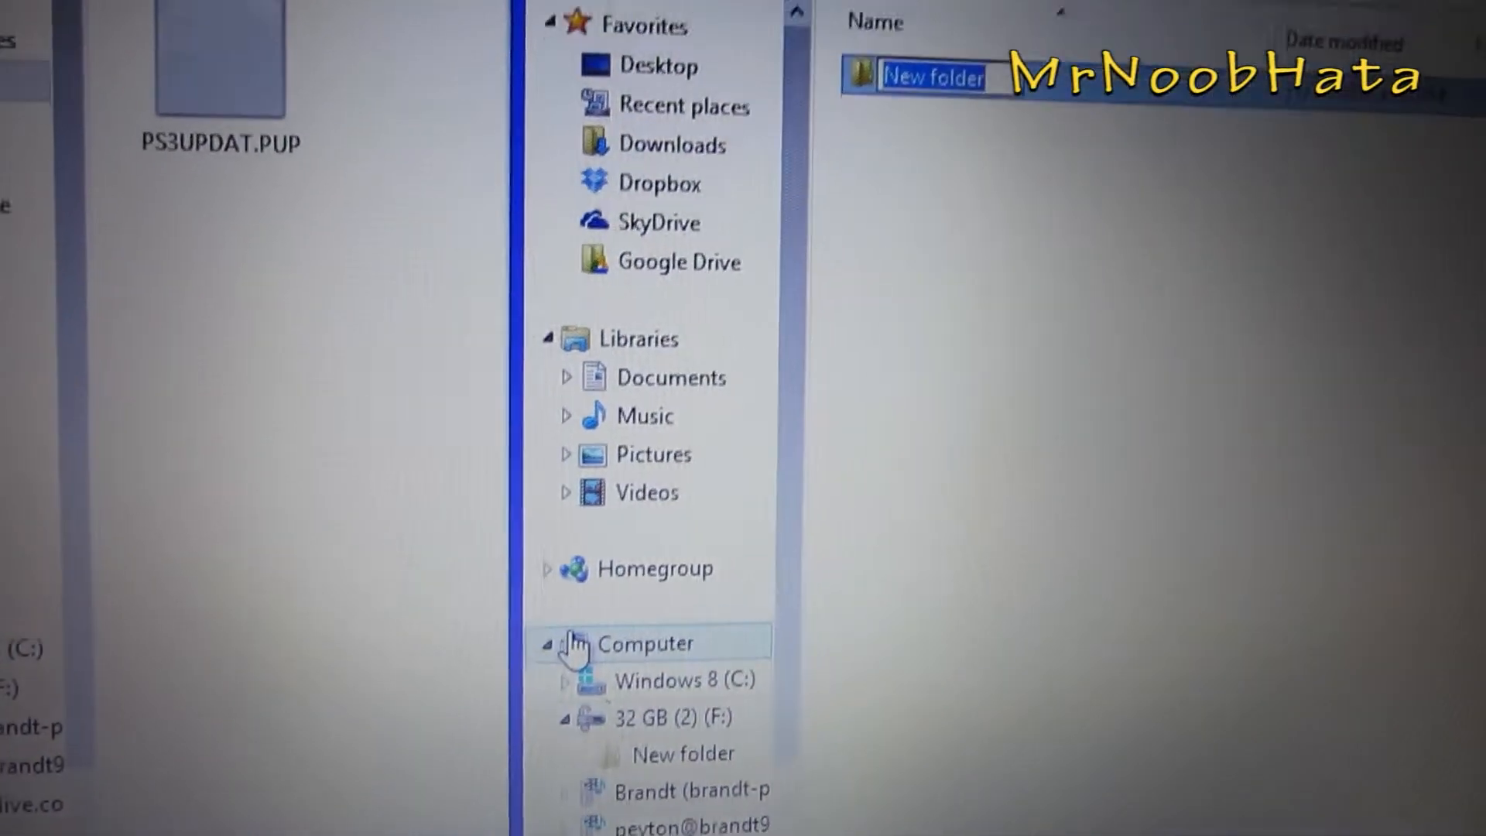
type("P")
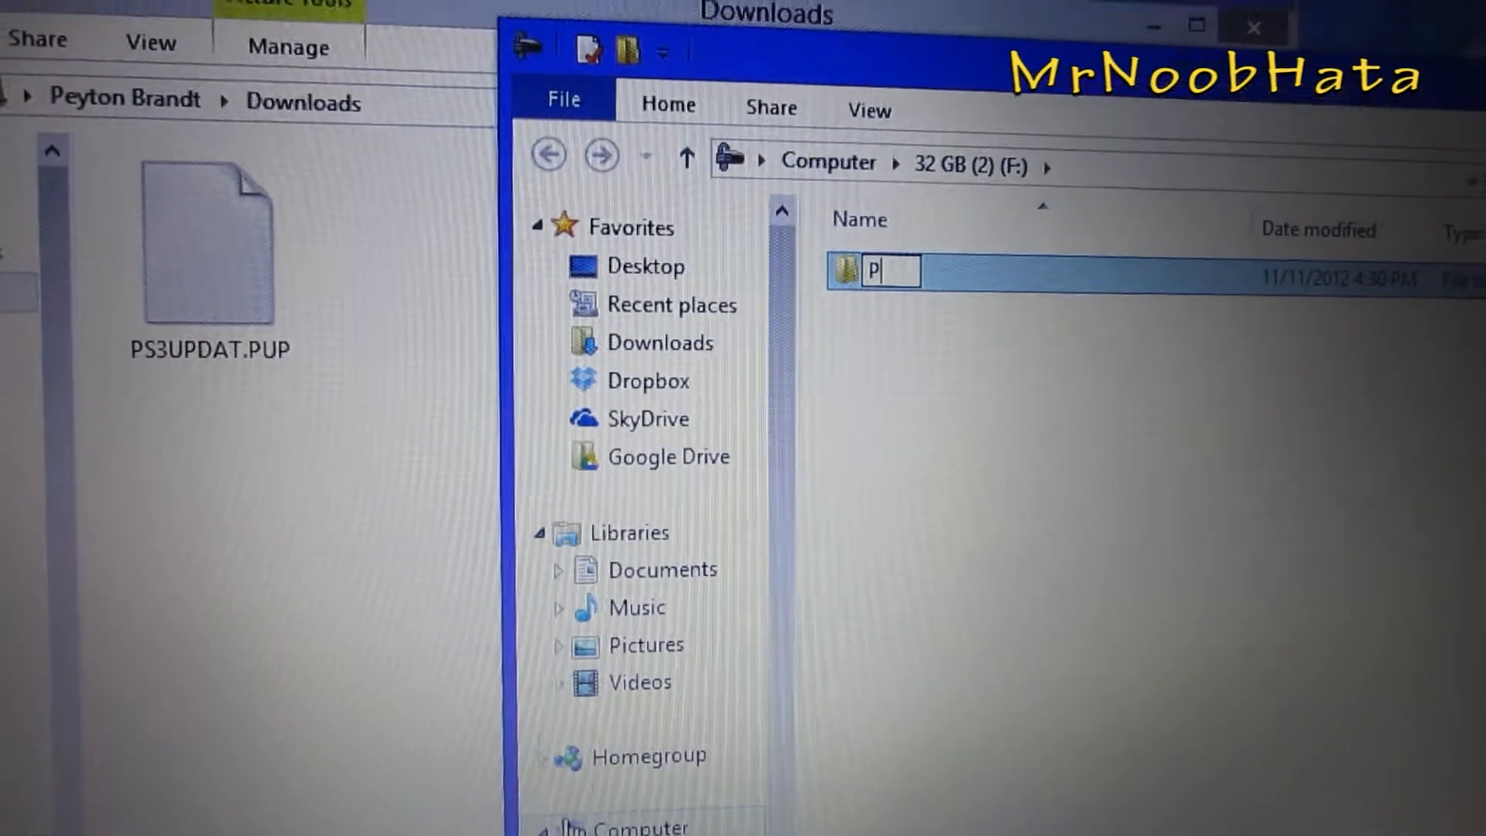
type("S3")
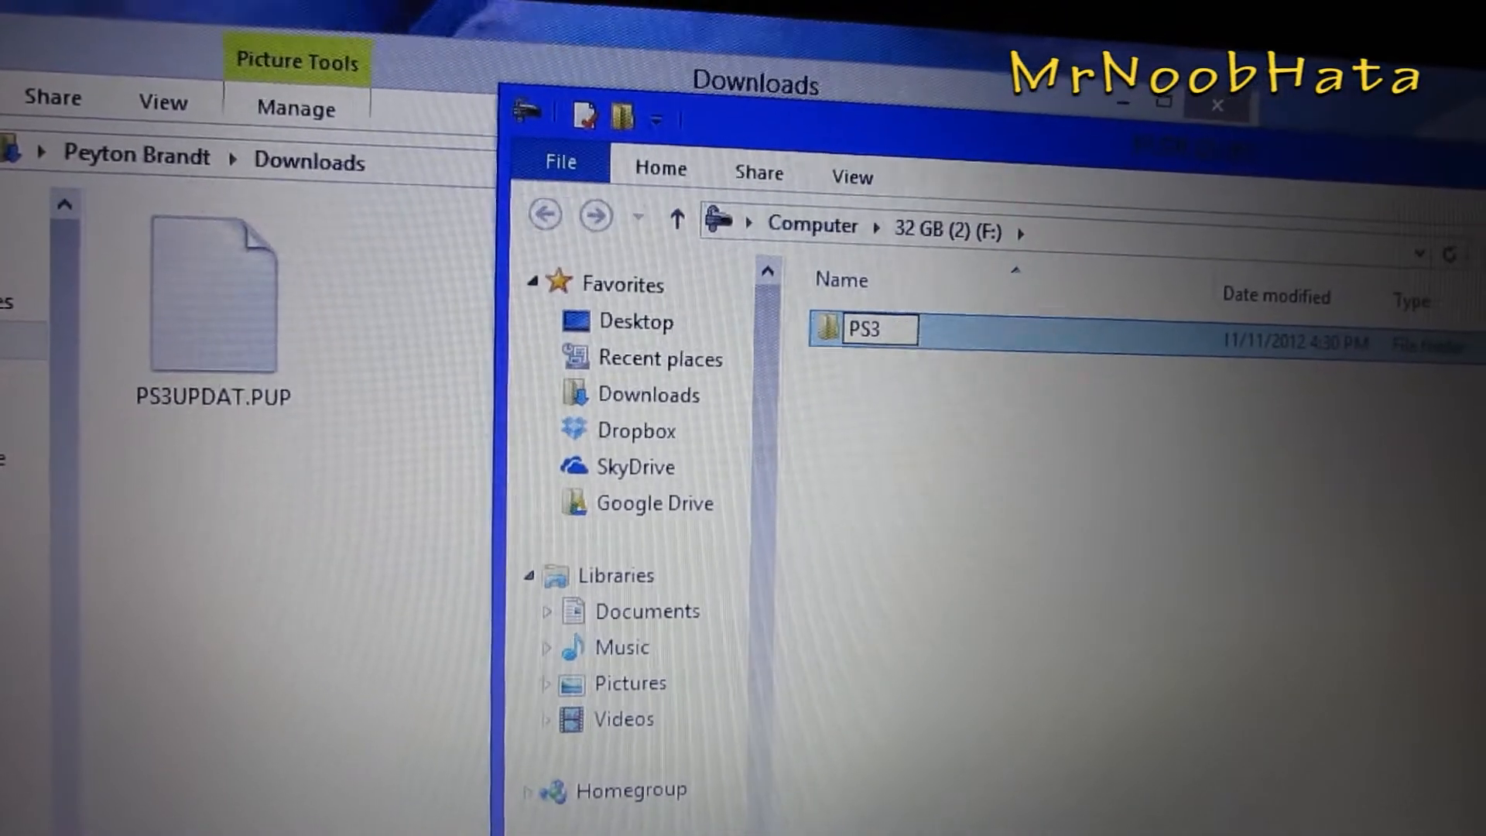
double_click(858, 330)
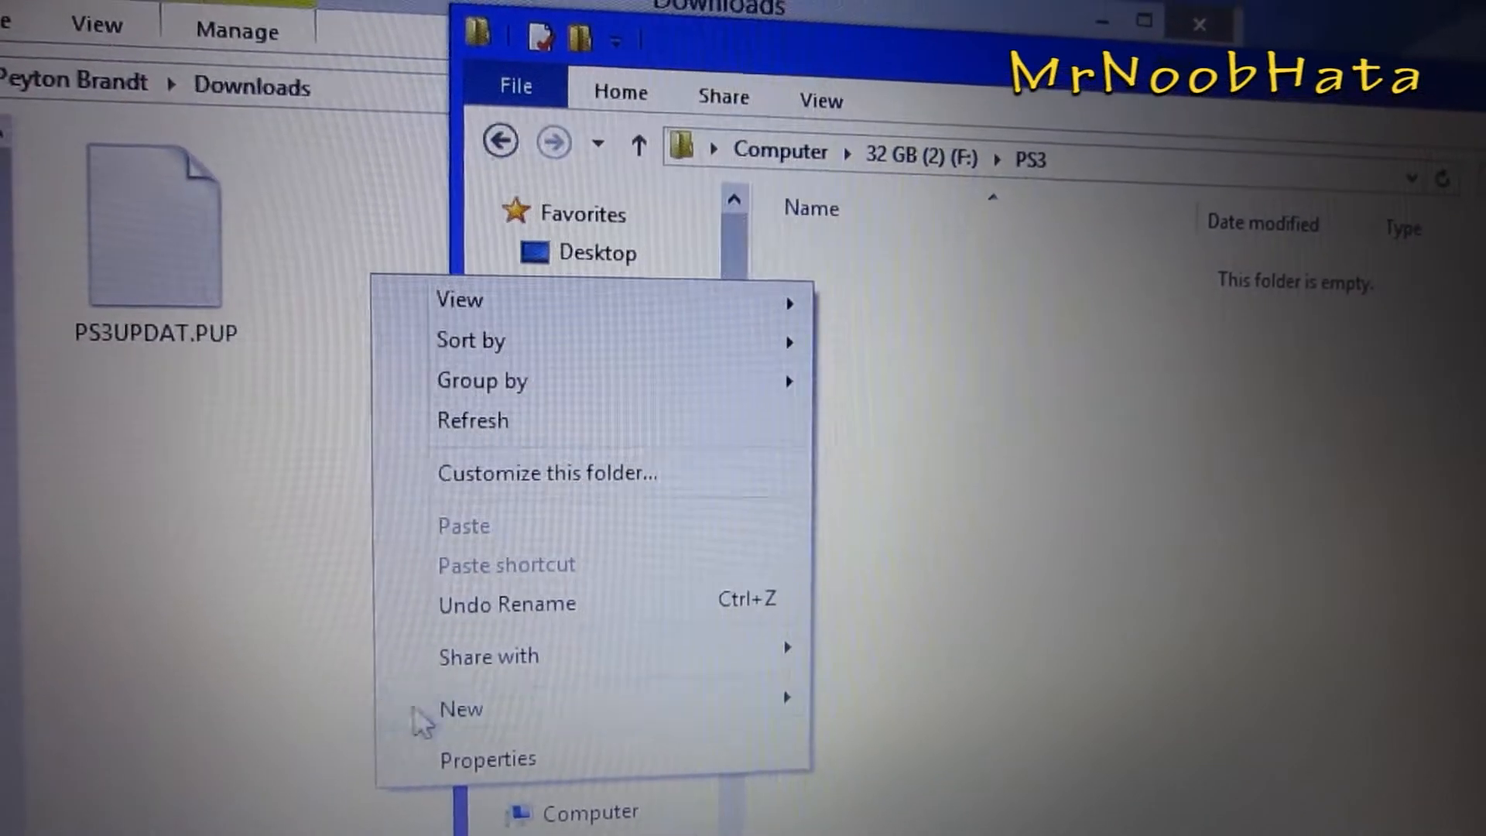
left_click(461, 708)
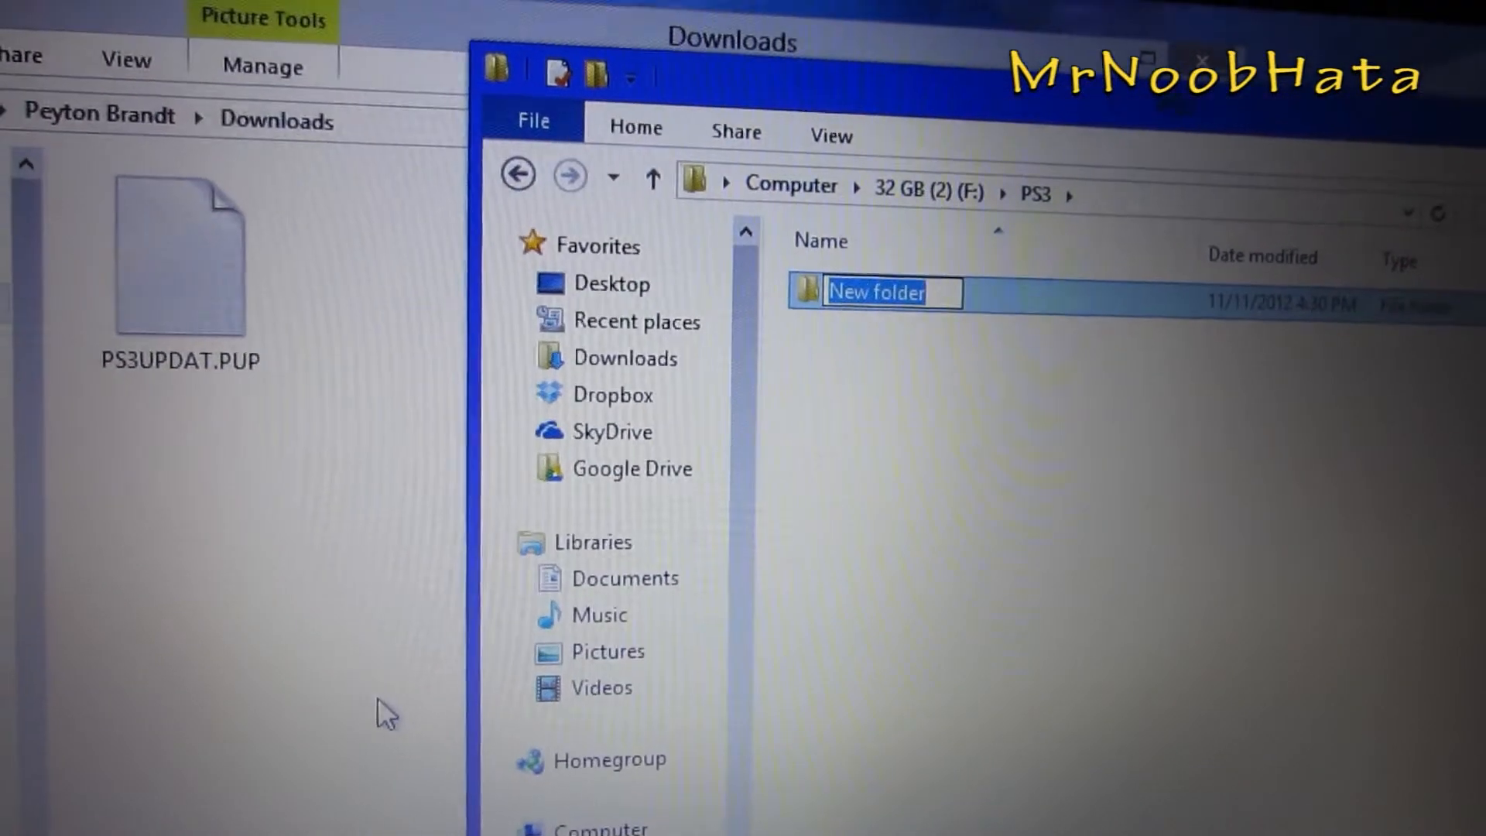
type("UP")
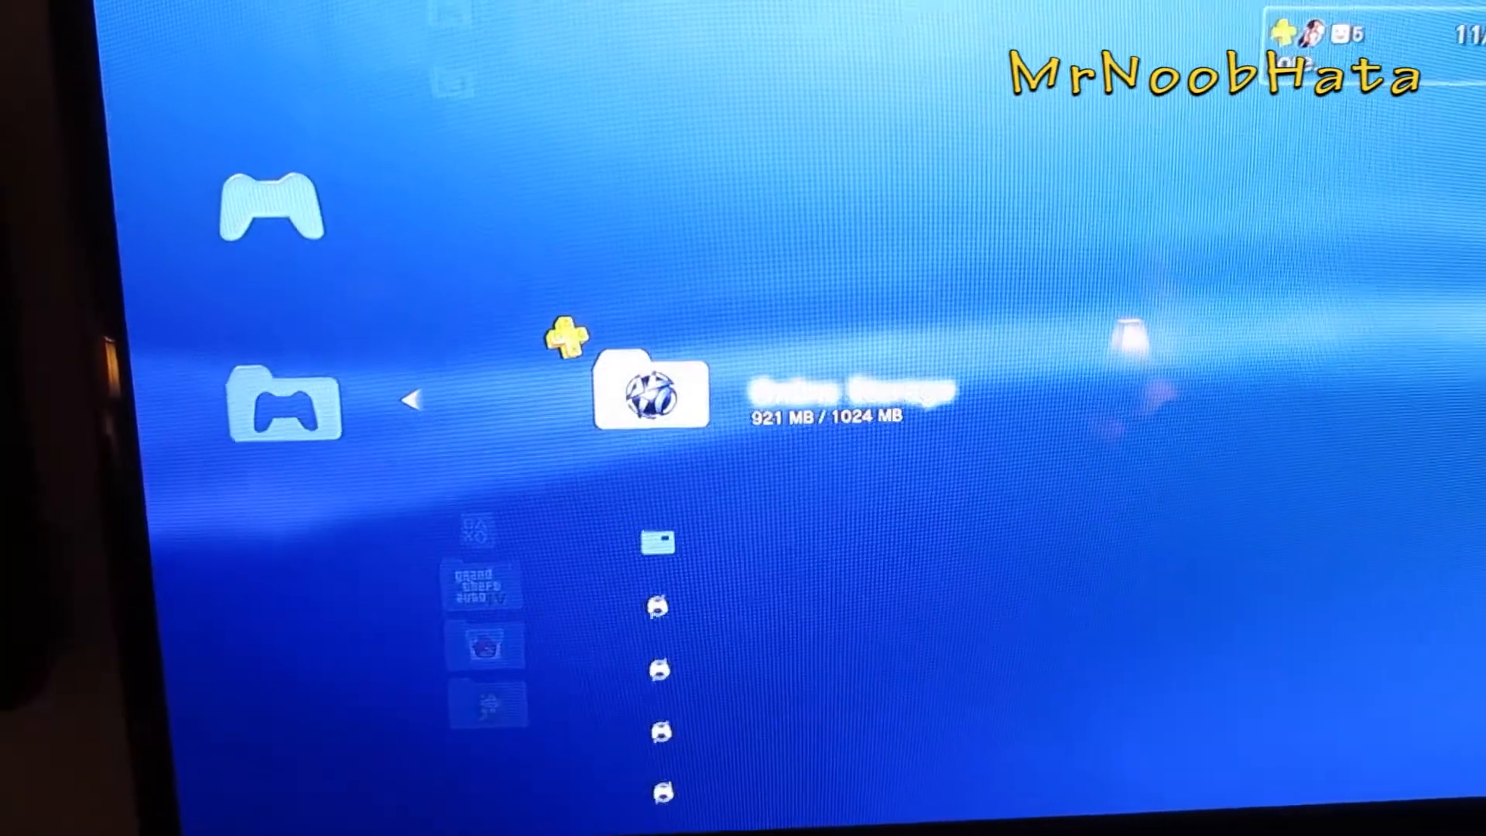
Copy Multiple saved games: confirm the selected saves and choose the destination
scroll("down", 3)
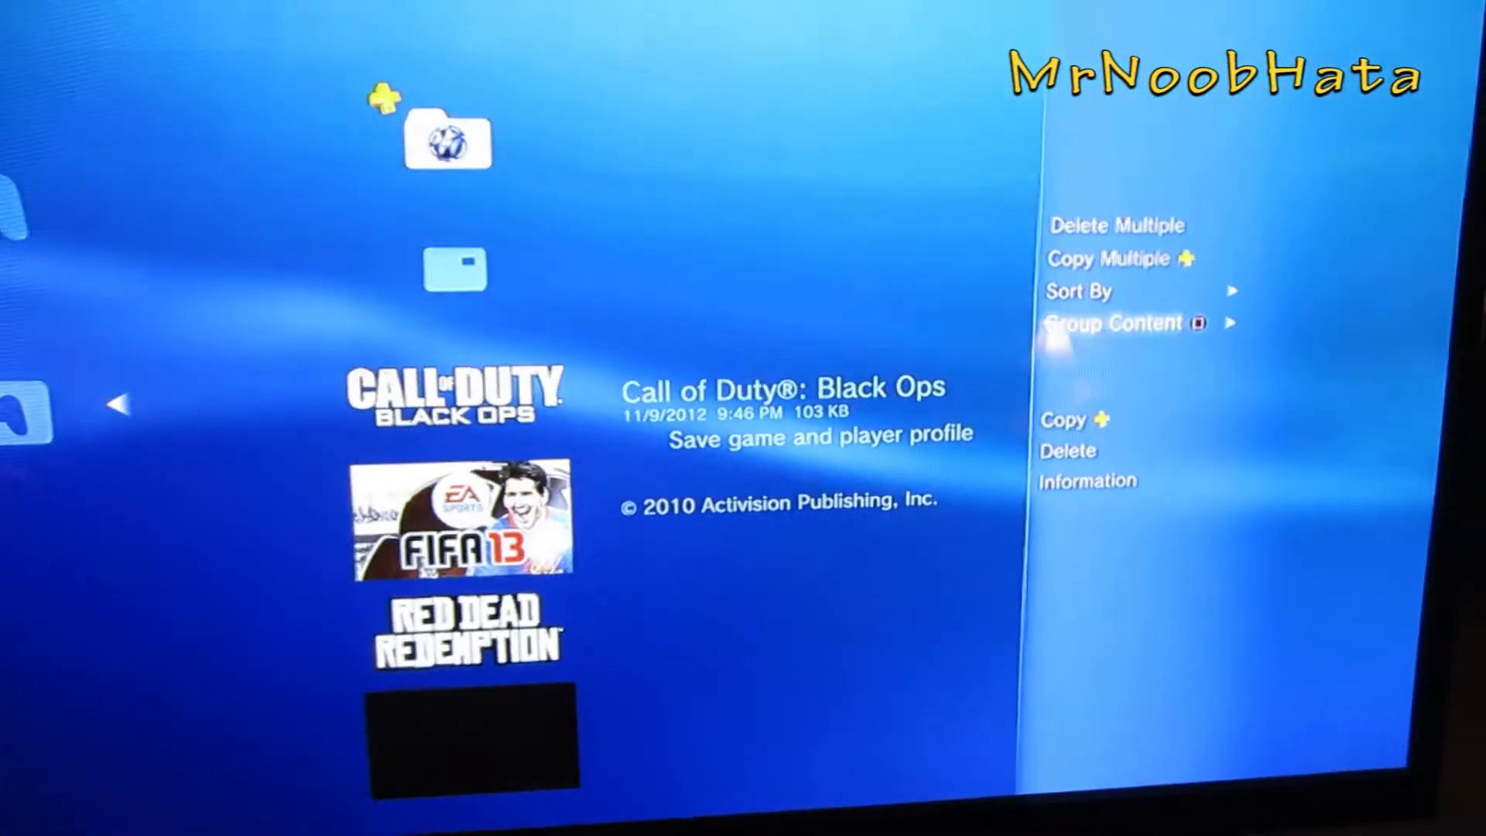
left_click(1111, 258)
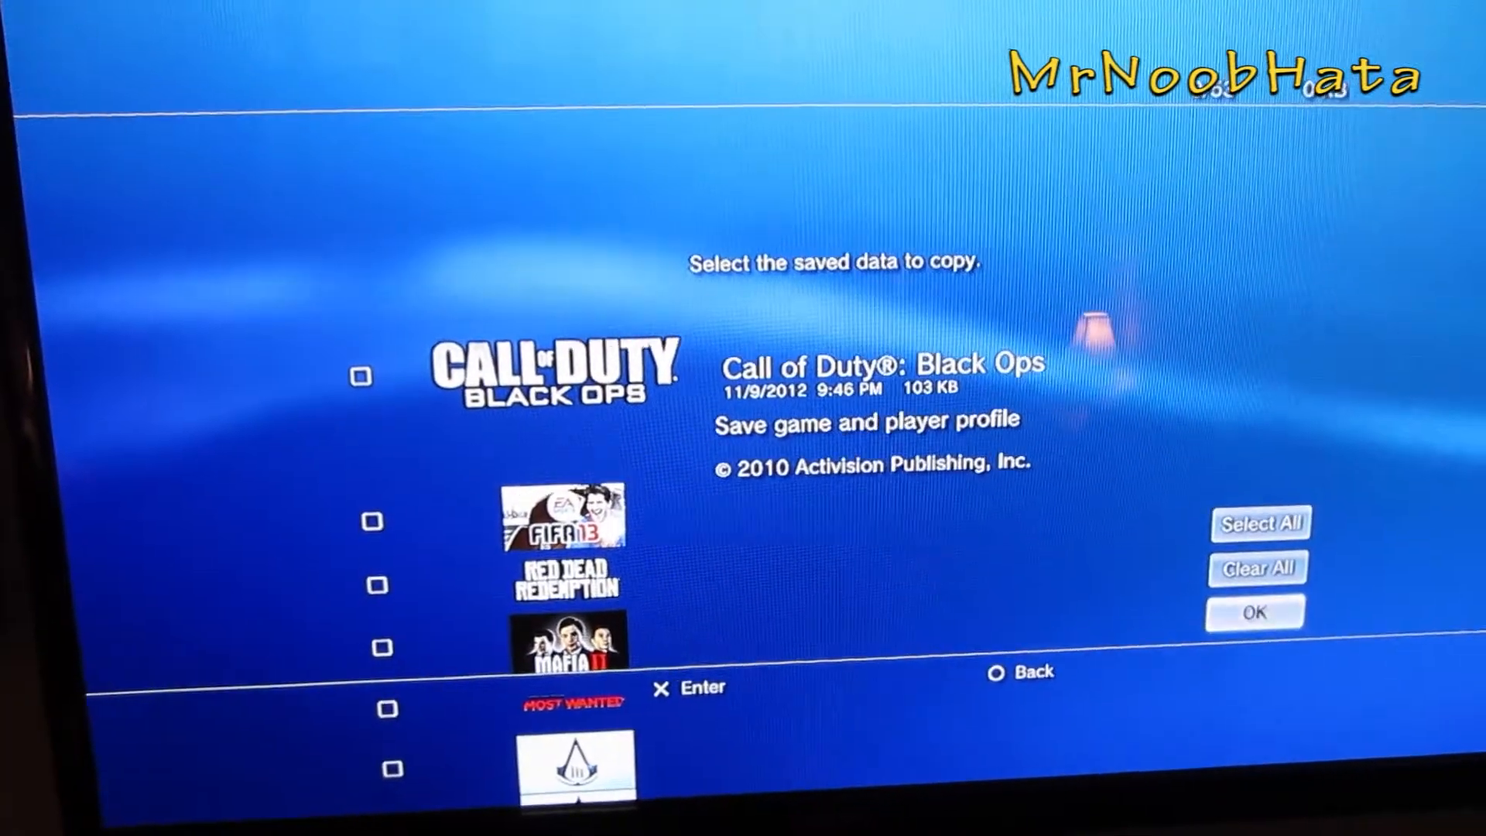
left_click(1261, 523)
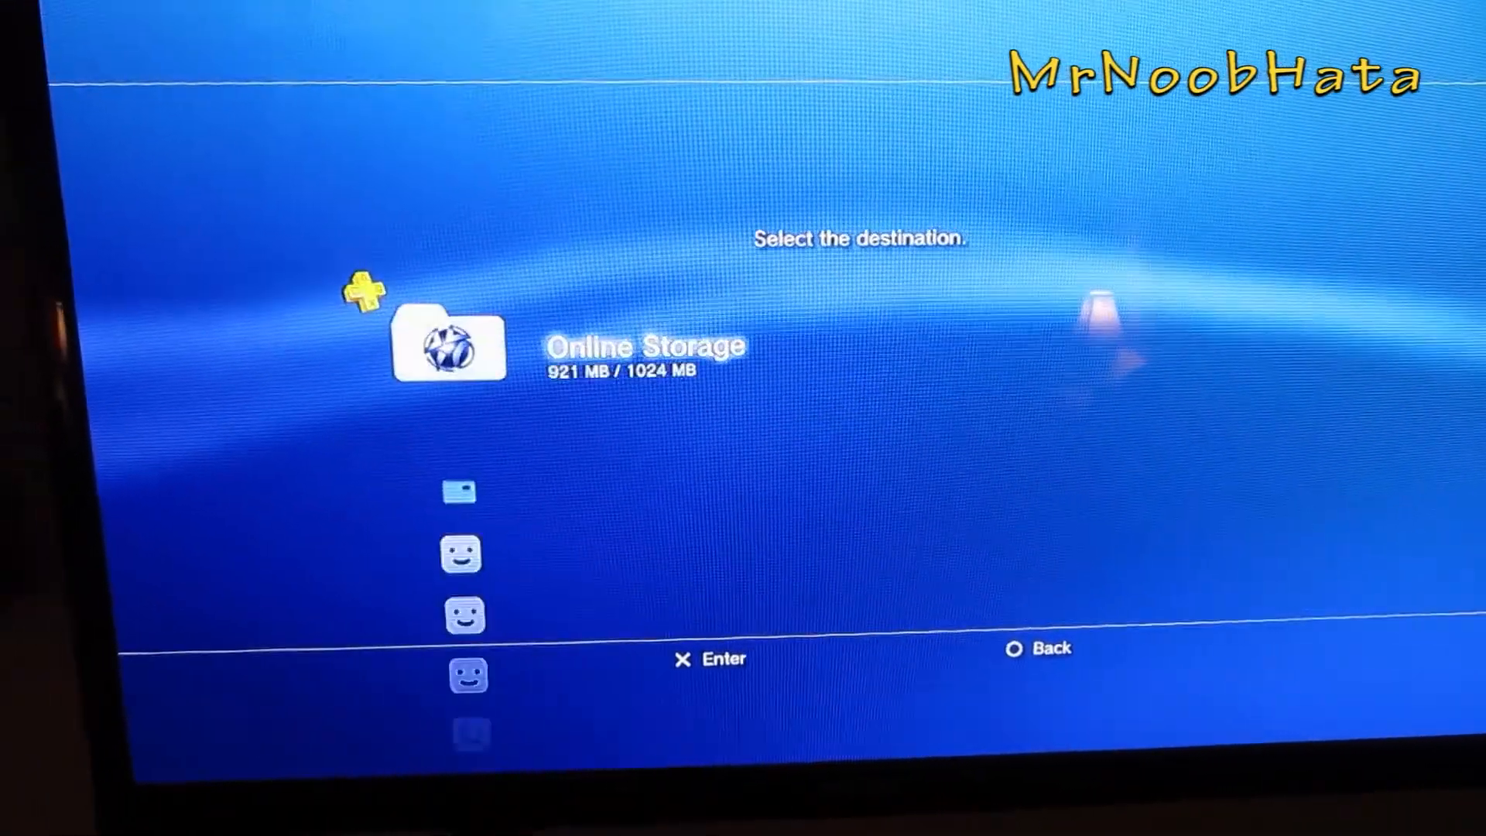
key("down")
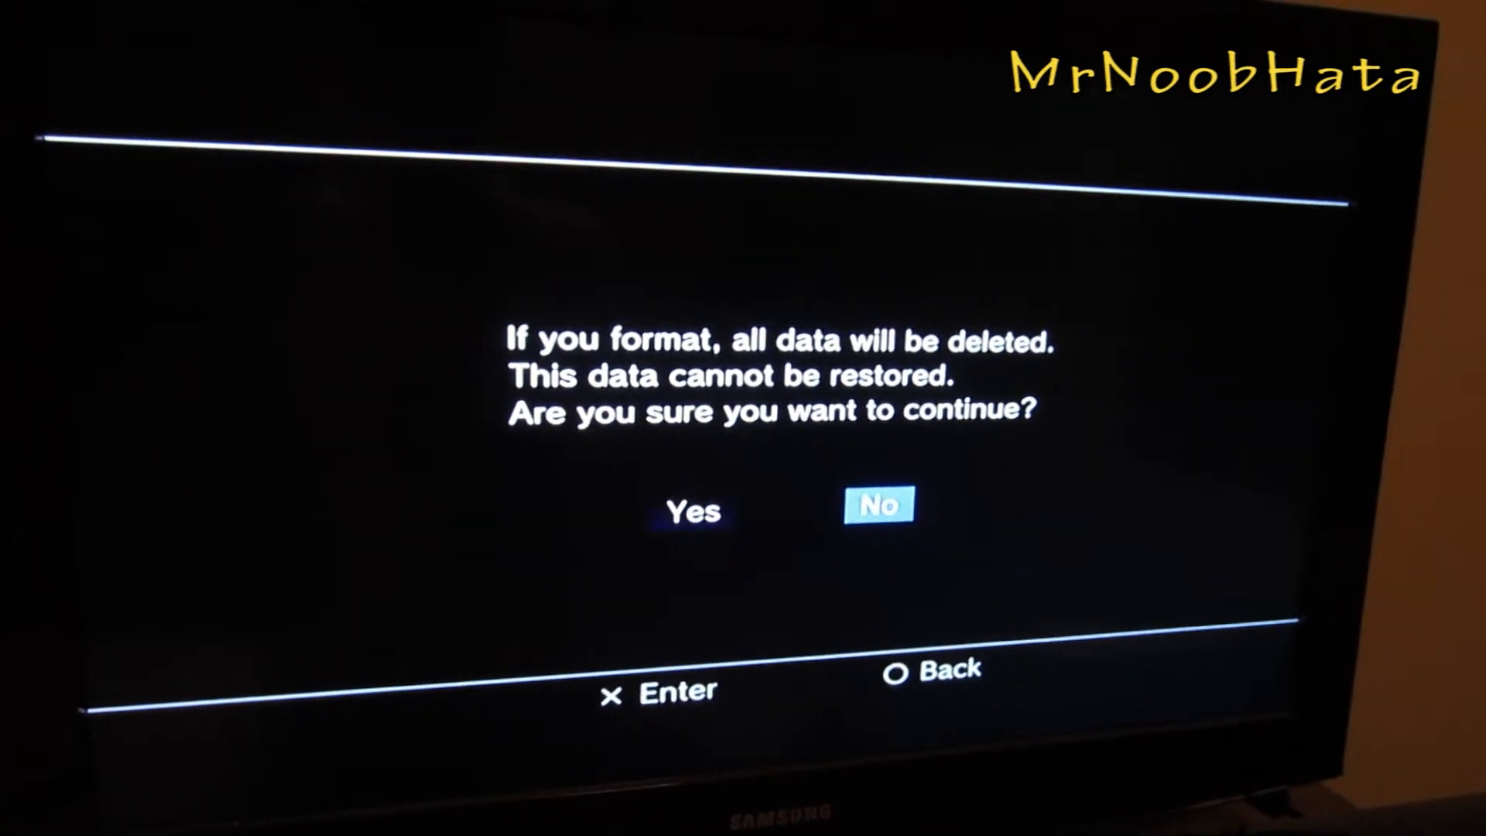
Respond to the format warning about erasing all data
key("Left")
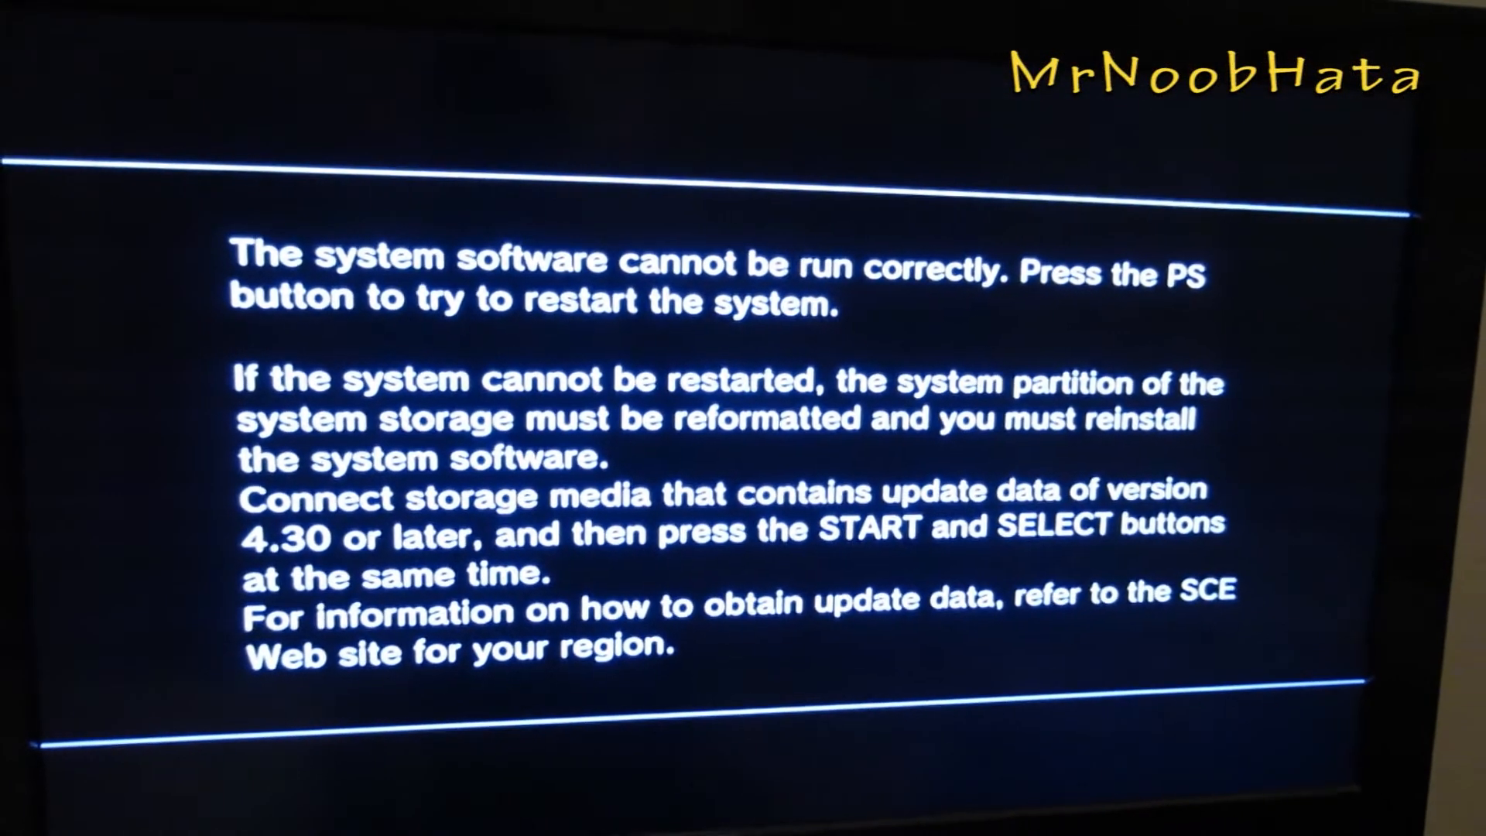
Start reinstalling system software from the USB update data
key("ps")
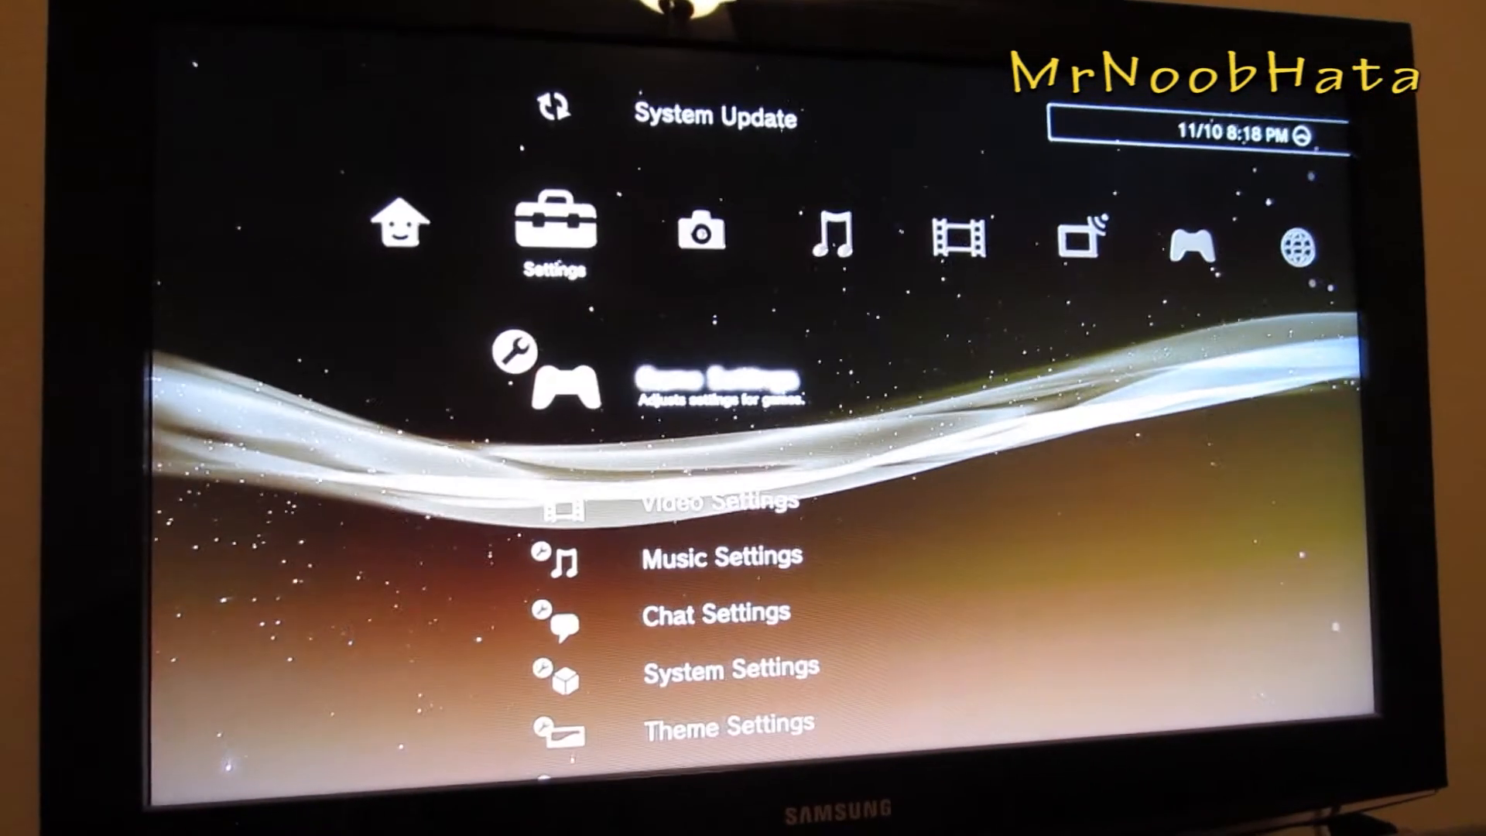
Browse the XMB categories of the freshly installed system
scroll("down", 3)
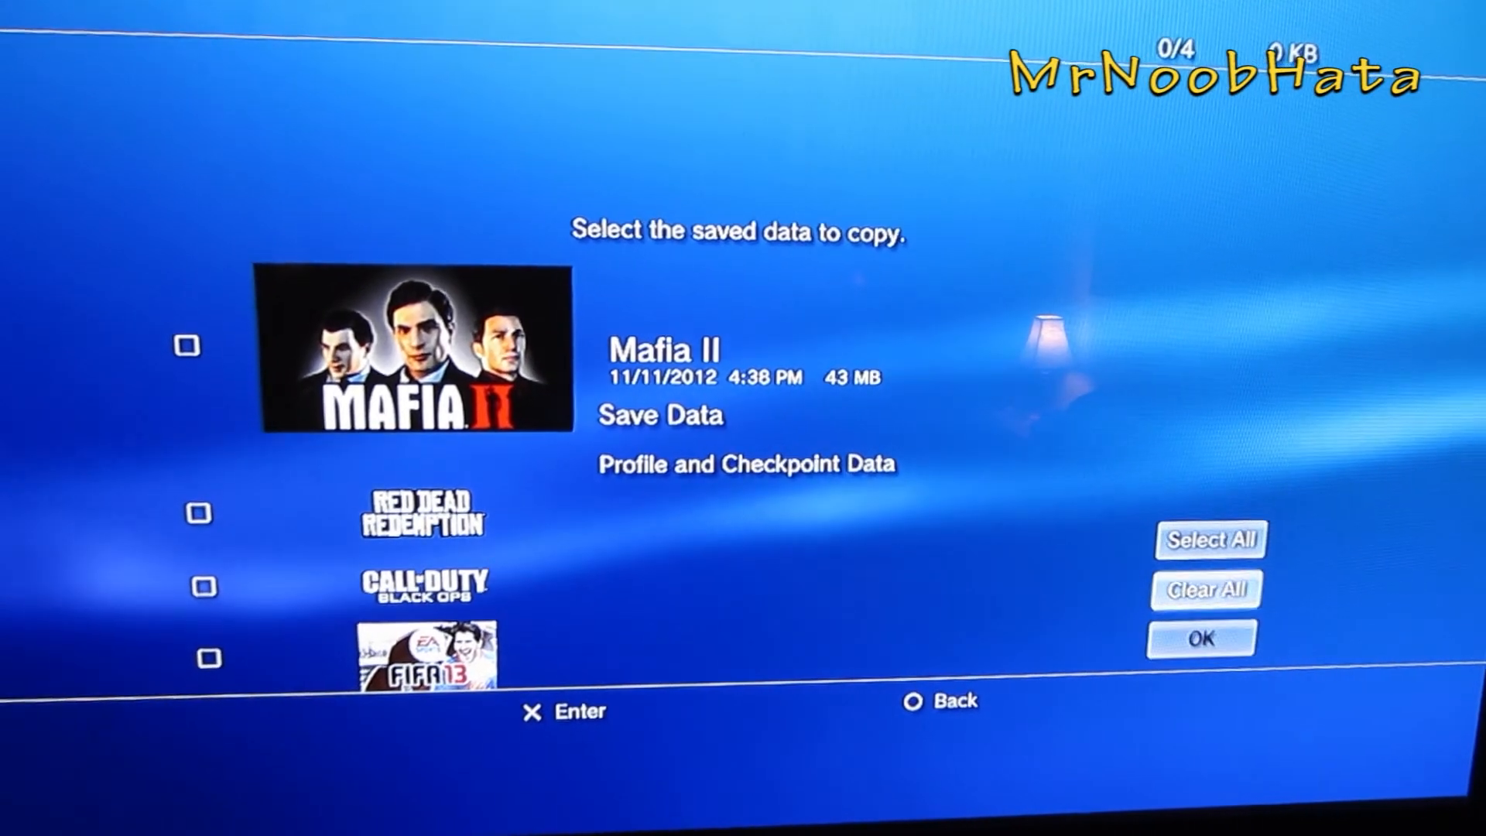
Select all four saved games, 44 MB total, for copying
left_click(1209, 518)
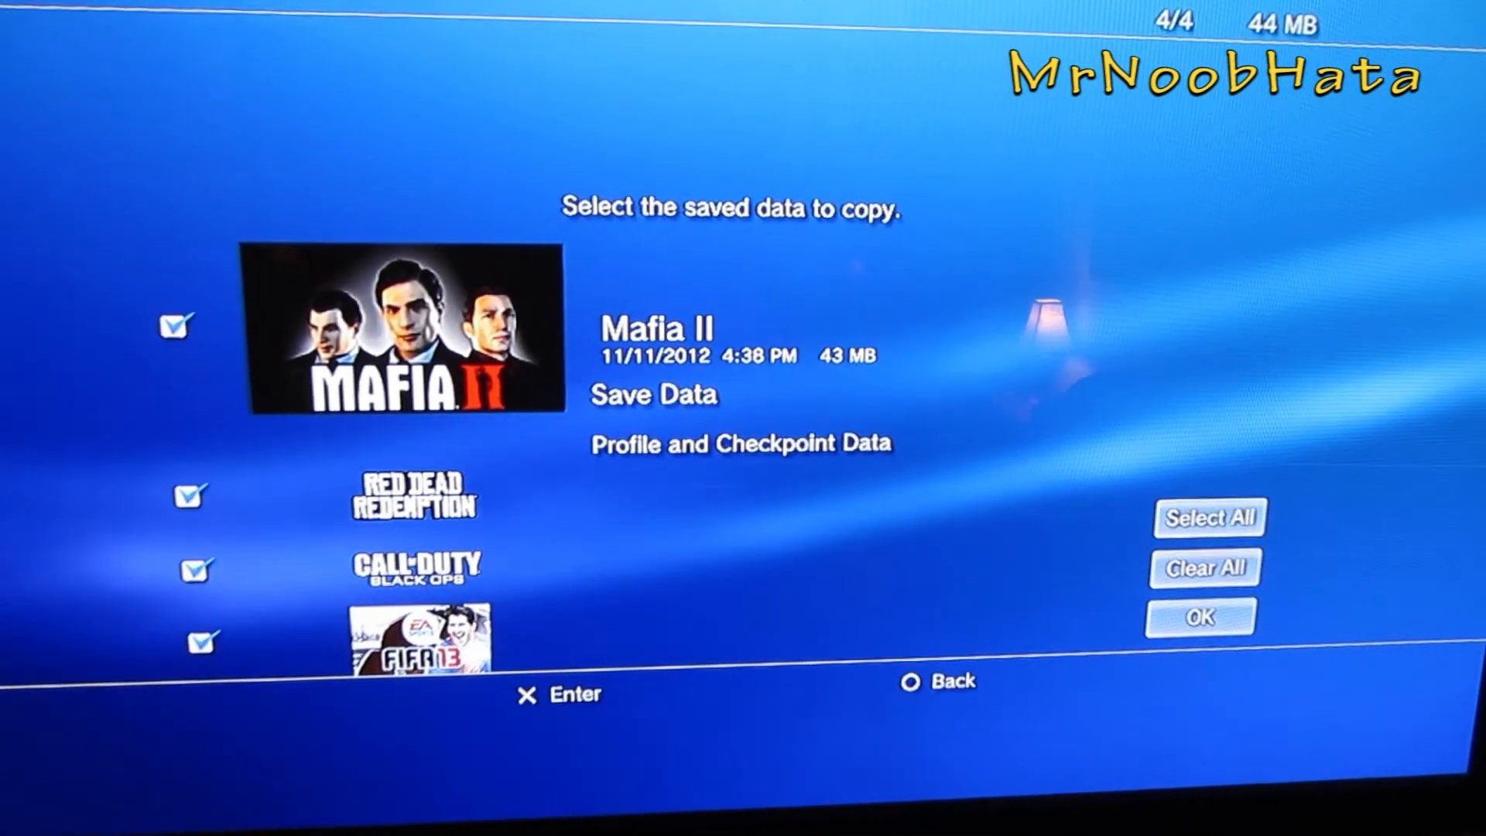